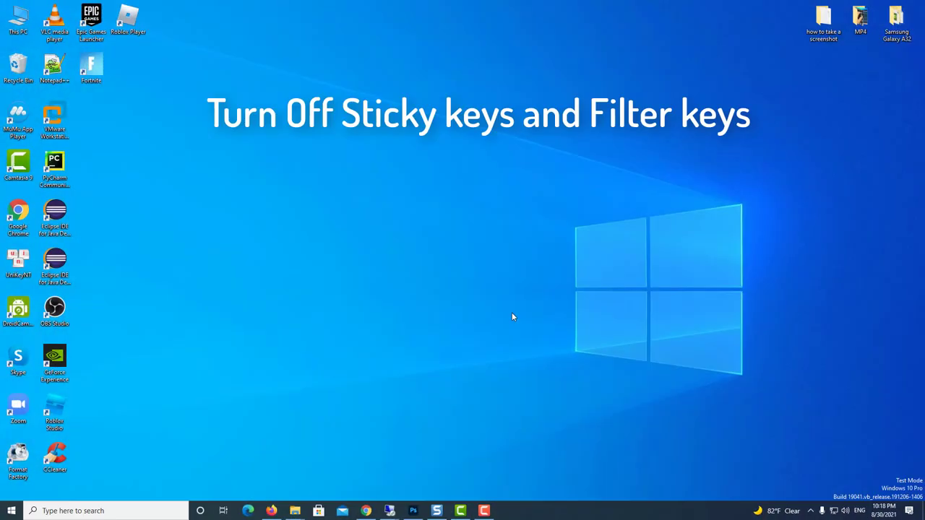
mouse_move(355, 342)
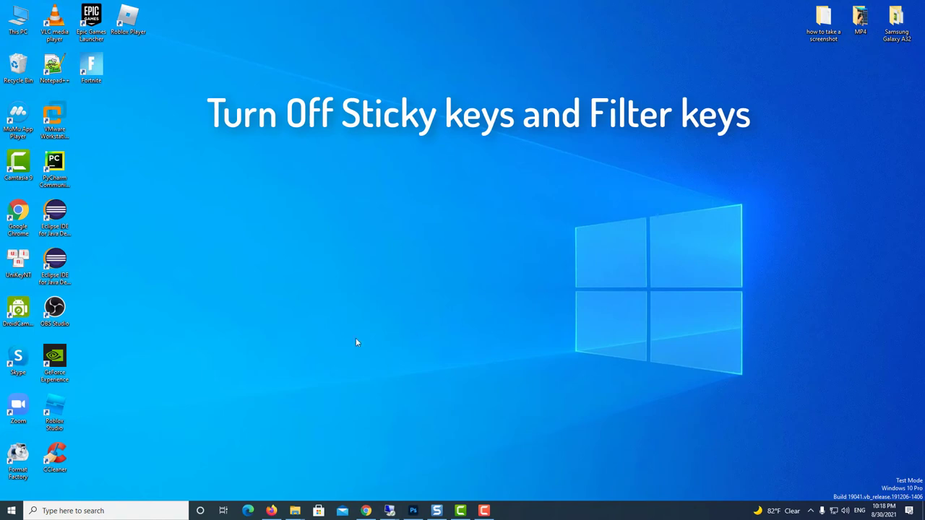
Step: Confirm Sticky Keys is off in Ease of Access keyboard settings, then search 'troubleshooter'
click(11, 511)
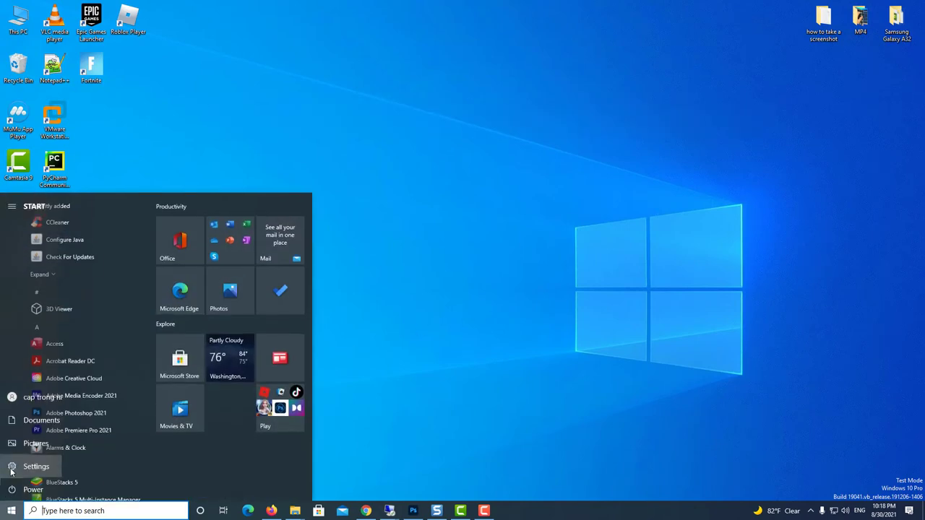
click(36, 466)
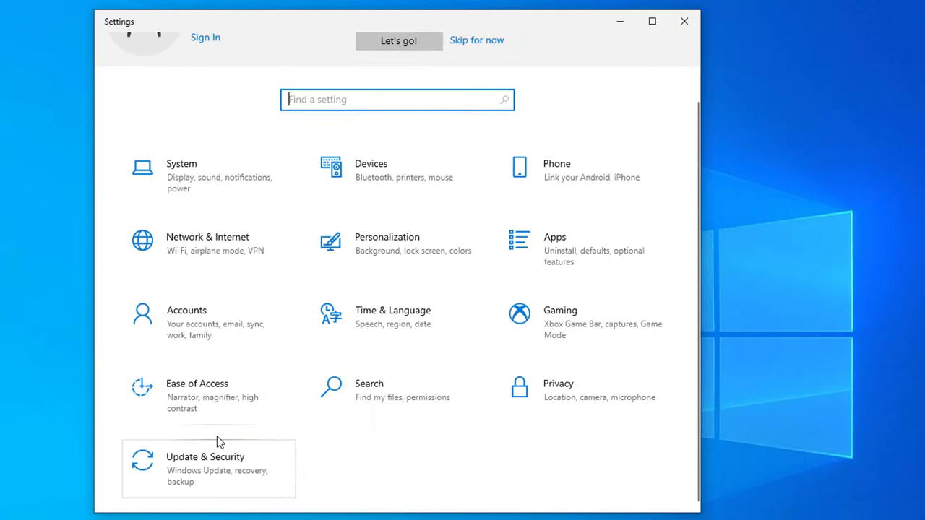
click(196, 395)
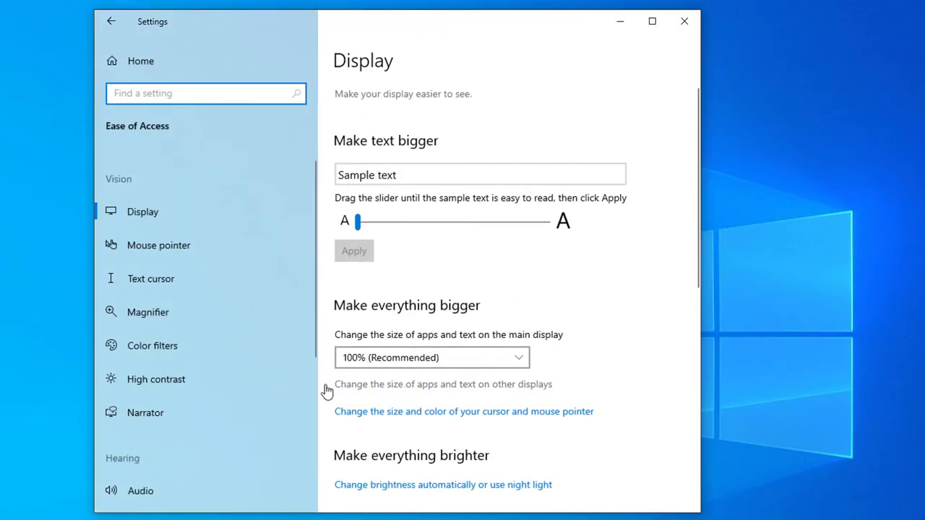
click(147, 371)
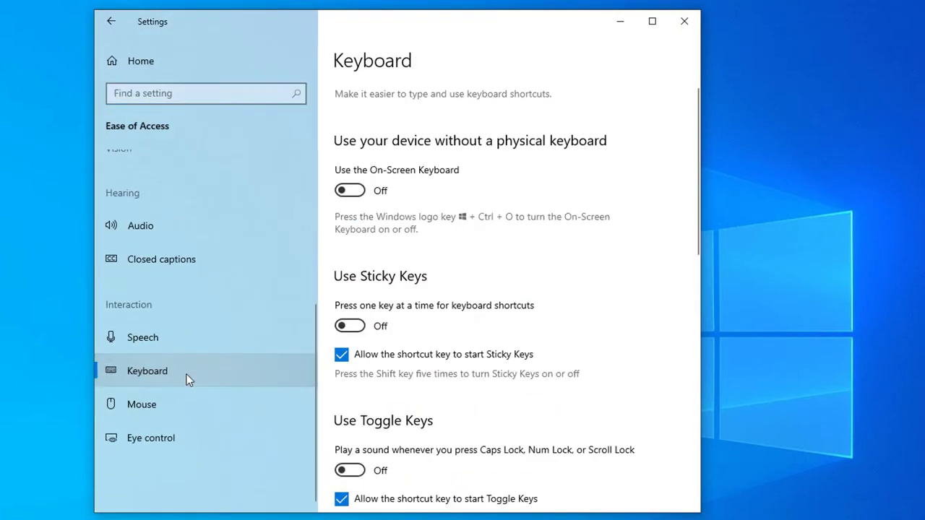
scroll(down, 3)
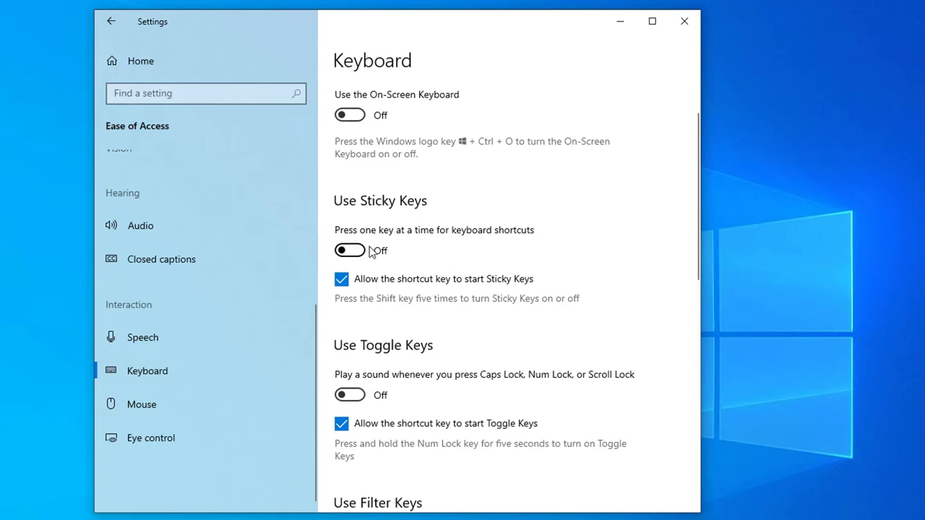
scroll(down, 3)
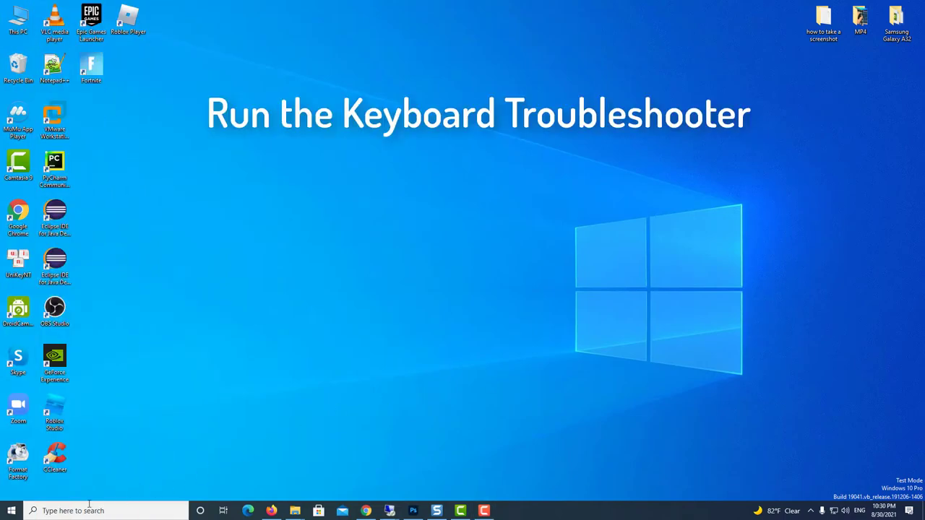
text(troubleshooter)
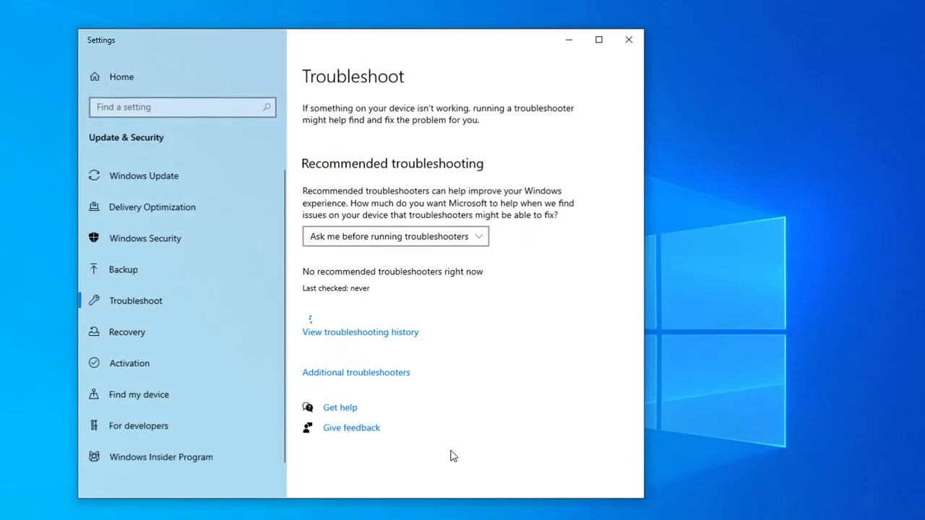
Step: Run the Keyboard troubleshooter from Additional troubleshooters and close it once it finishes
click(356, 372)
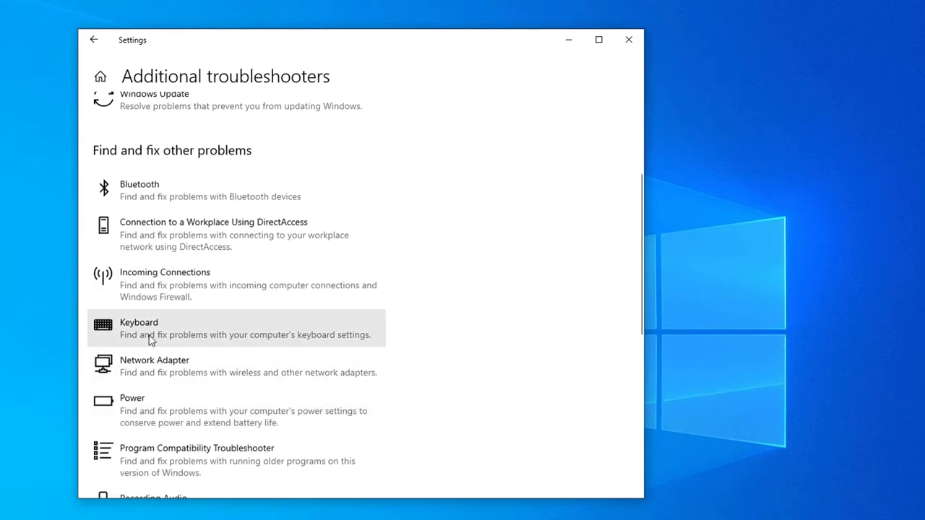
click(144, 328)
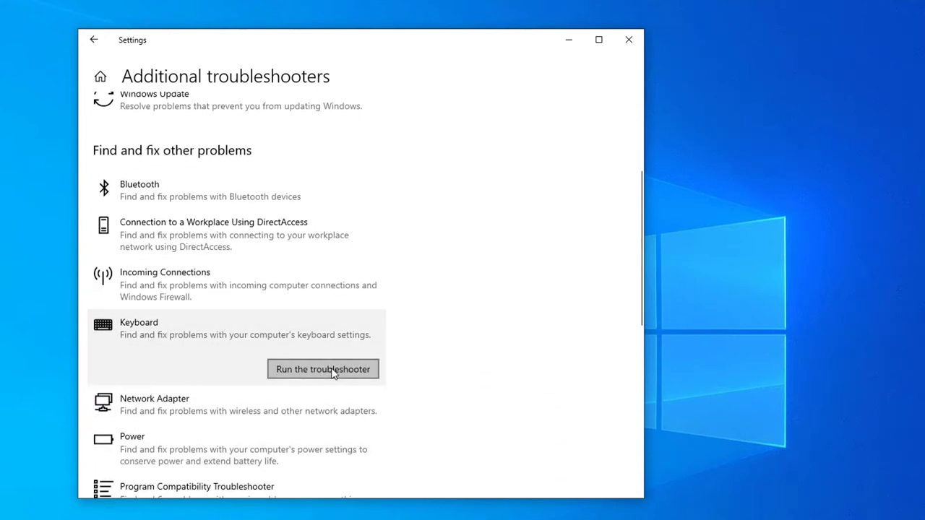
click(322, 369)
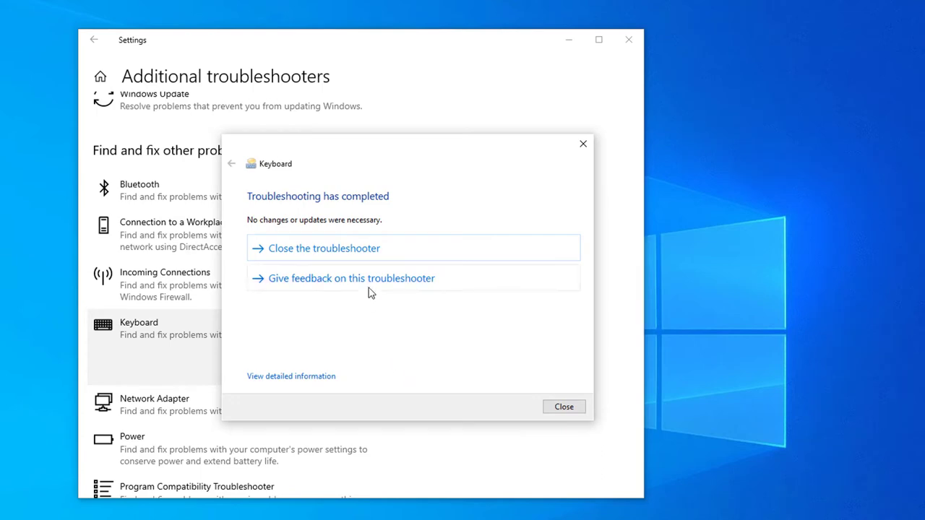
click(324, 248)
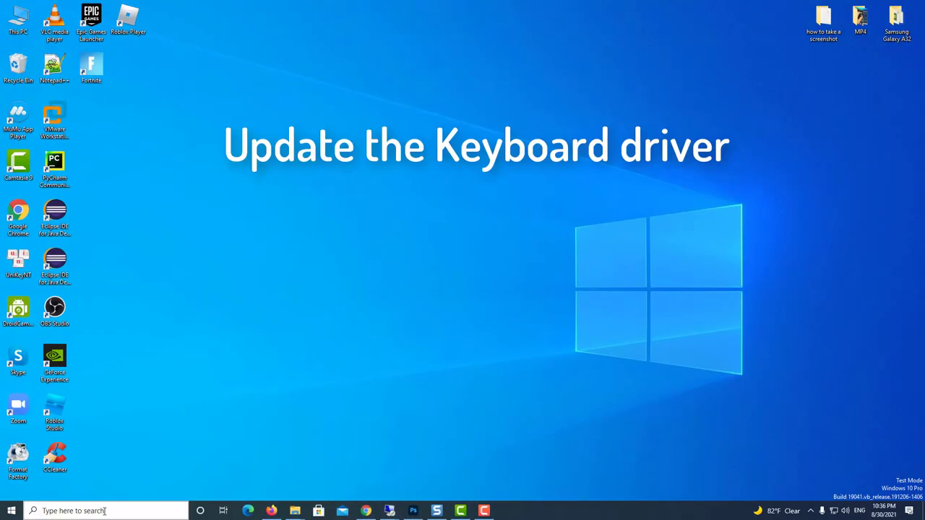
Step: Search 'device manager' from the taskbar and launch the Device Manager result
text(device manager)
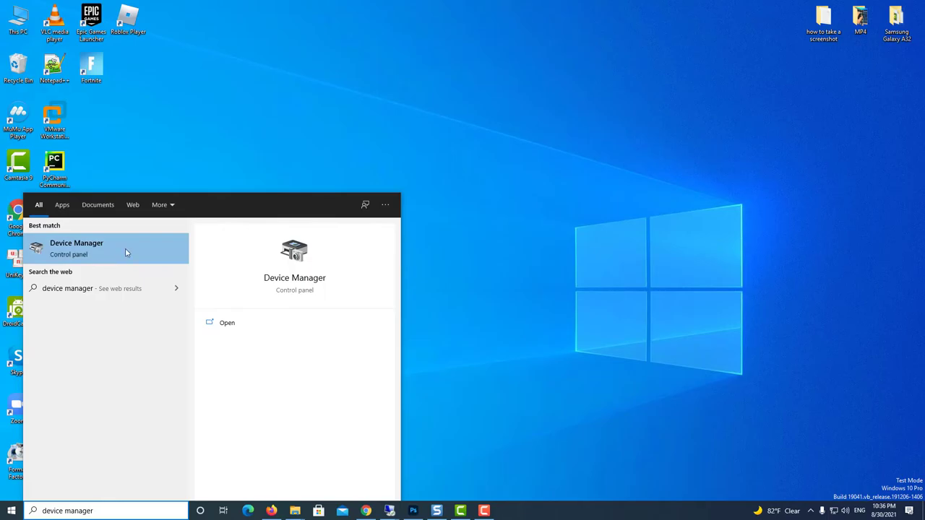
click(76, 247)
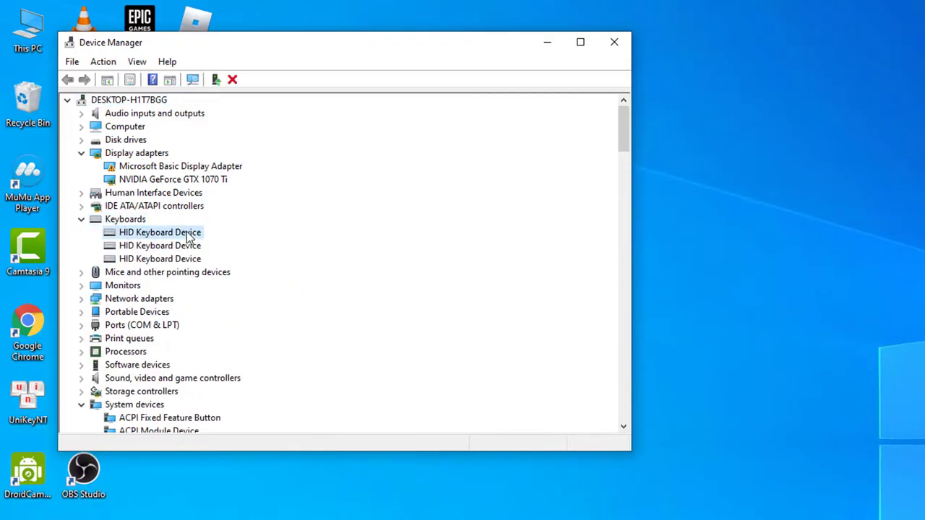
Step: Update the first HID Keyboard Device driver, which is already best, then start a Driver Easy scan
right_click(159, 232)
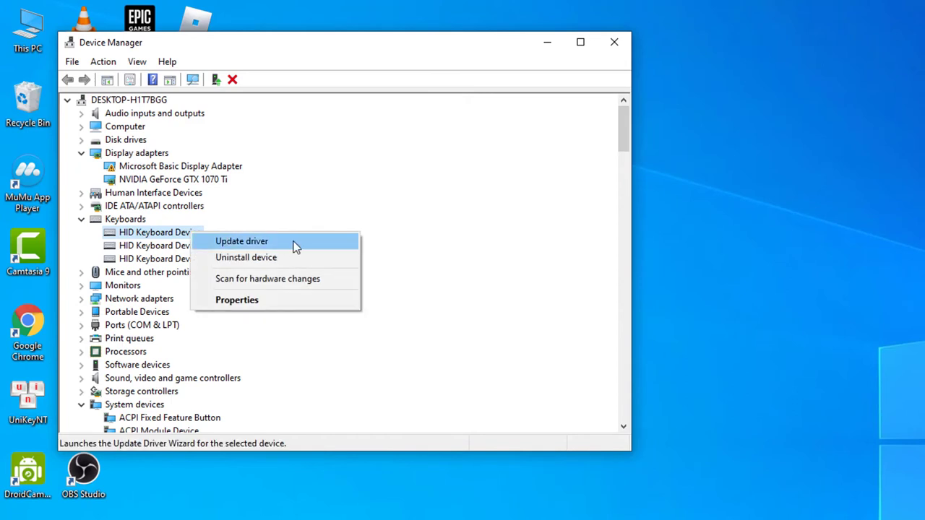
click(241, 241)
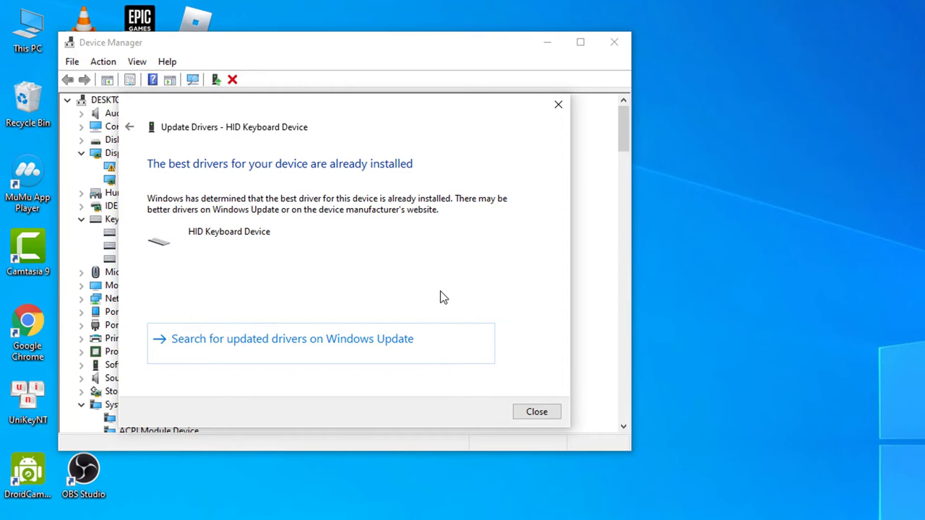
click(537, 411)
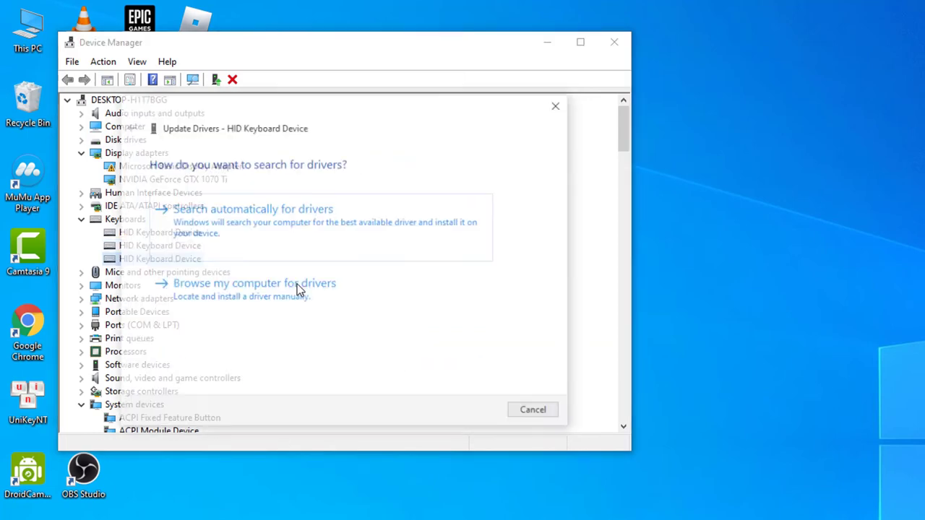
click(253, 209)
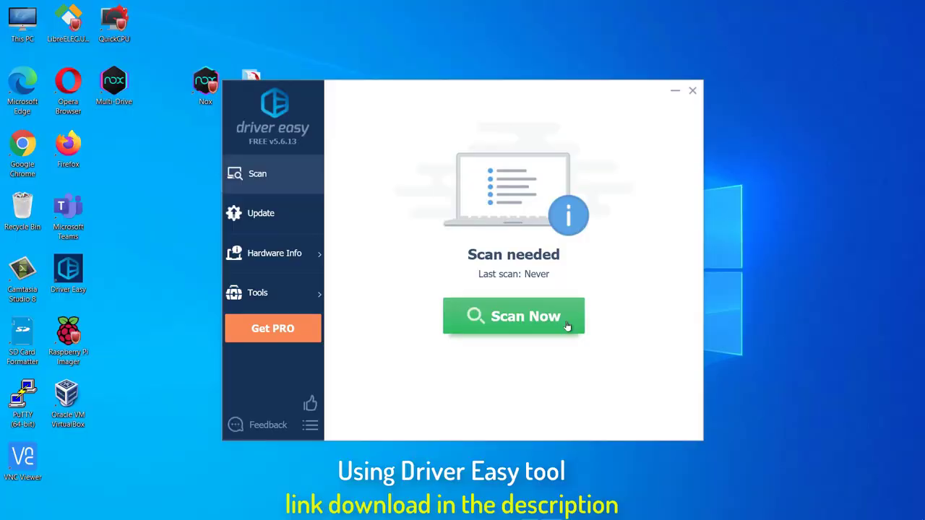
click(513, 316)
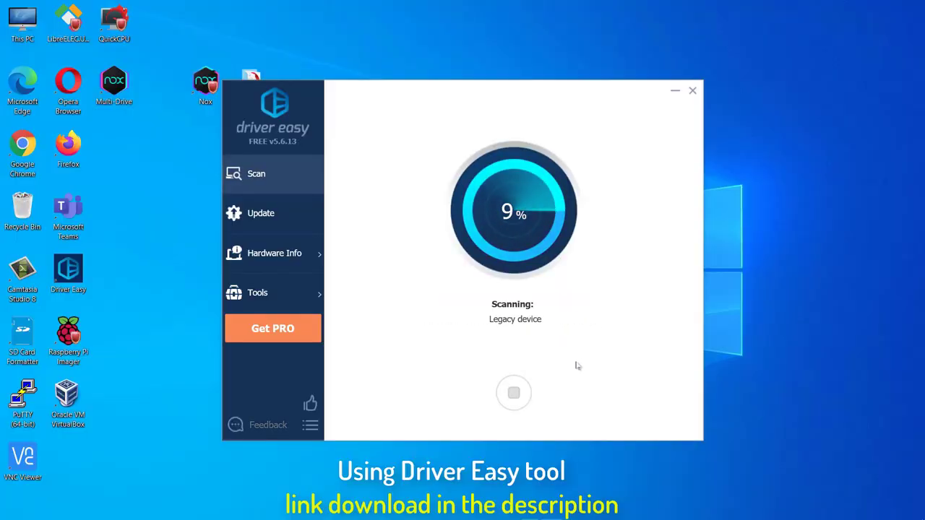